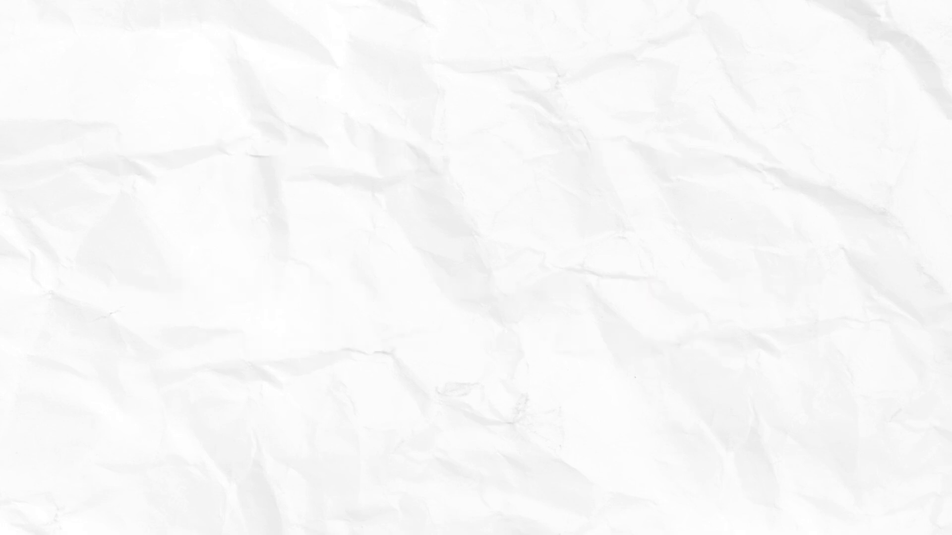
text(Average Revenue Per Daily Active User)
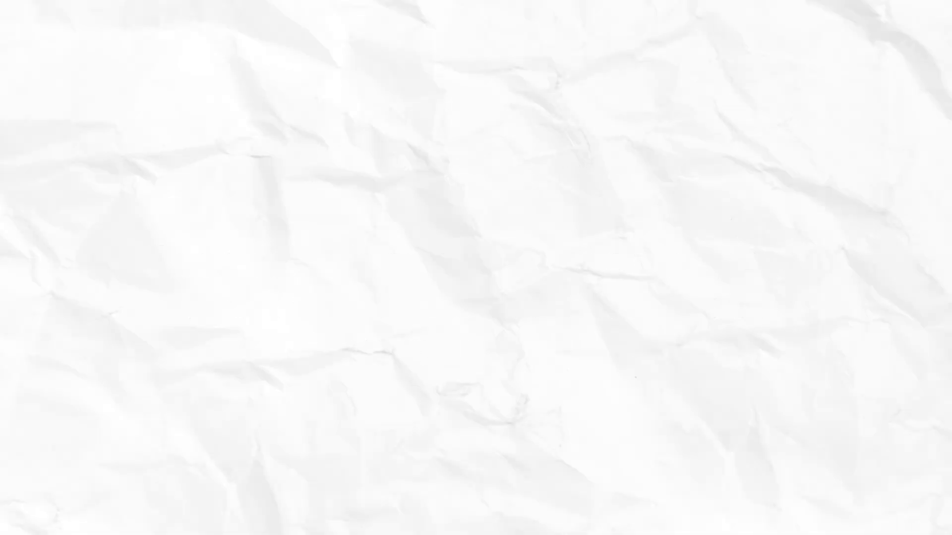
text(Average Revenue Per Paying User)
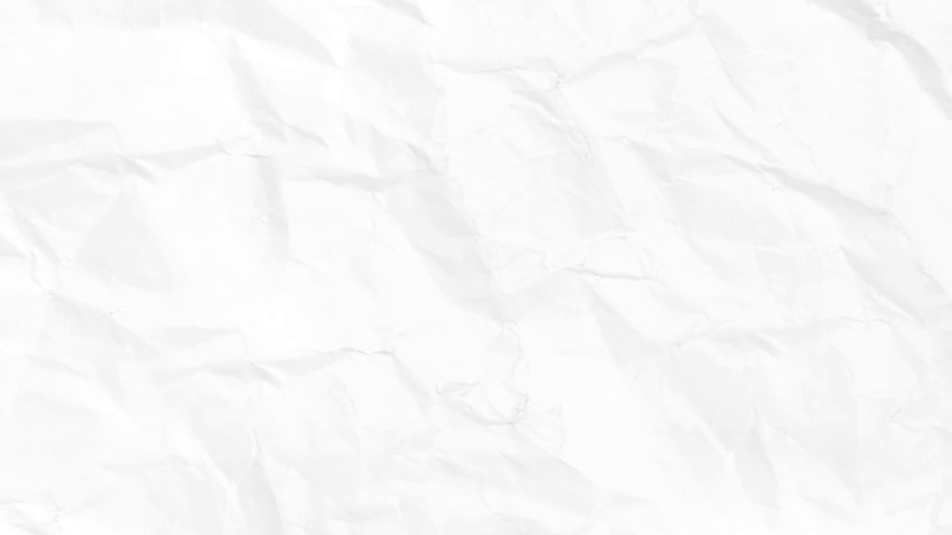
text(Example:)
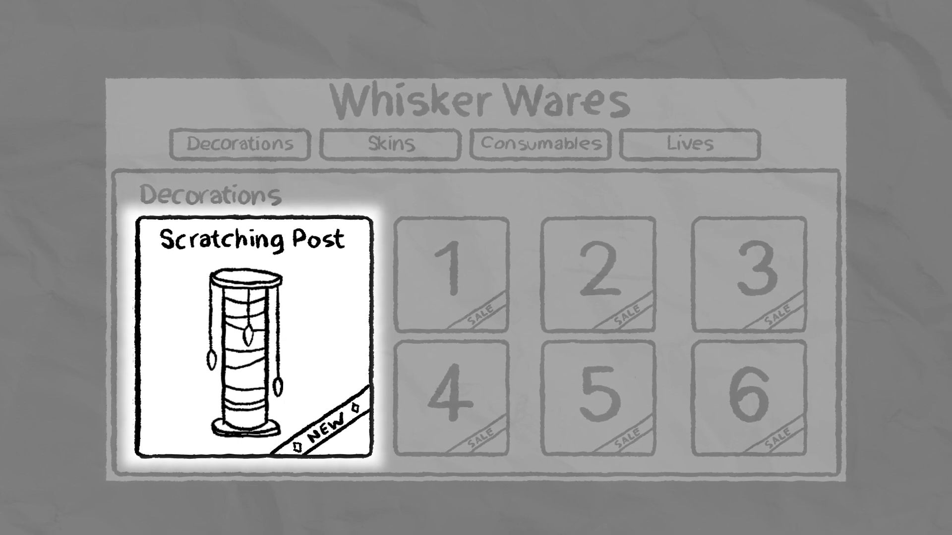
click(253, 334)
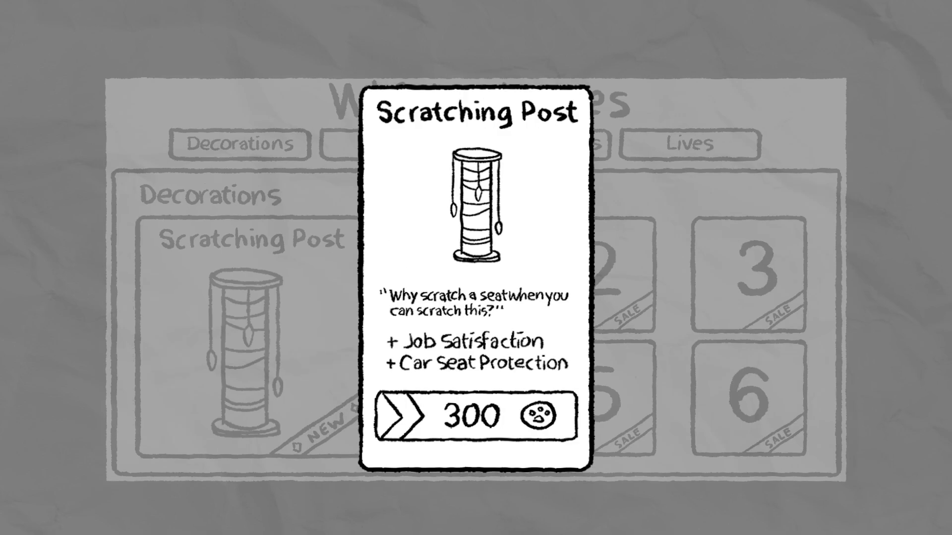